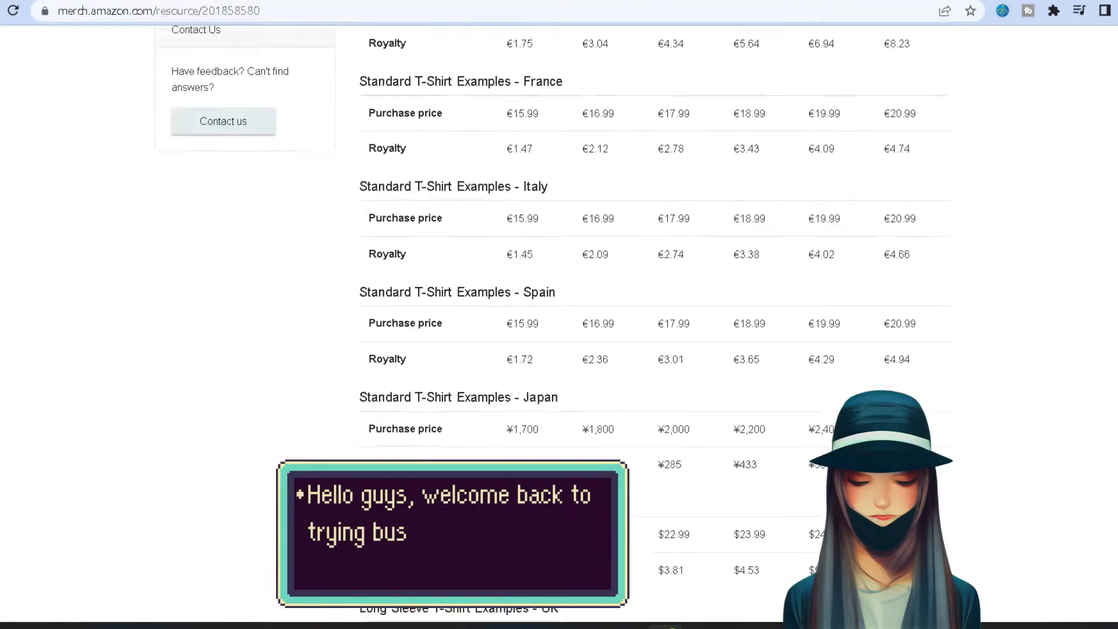
Review the Merch royalty tables, then open the startupbros guide on how Merch by Amazon works.
{"action": "right_click", "coordinate": [380, 310]}
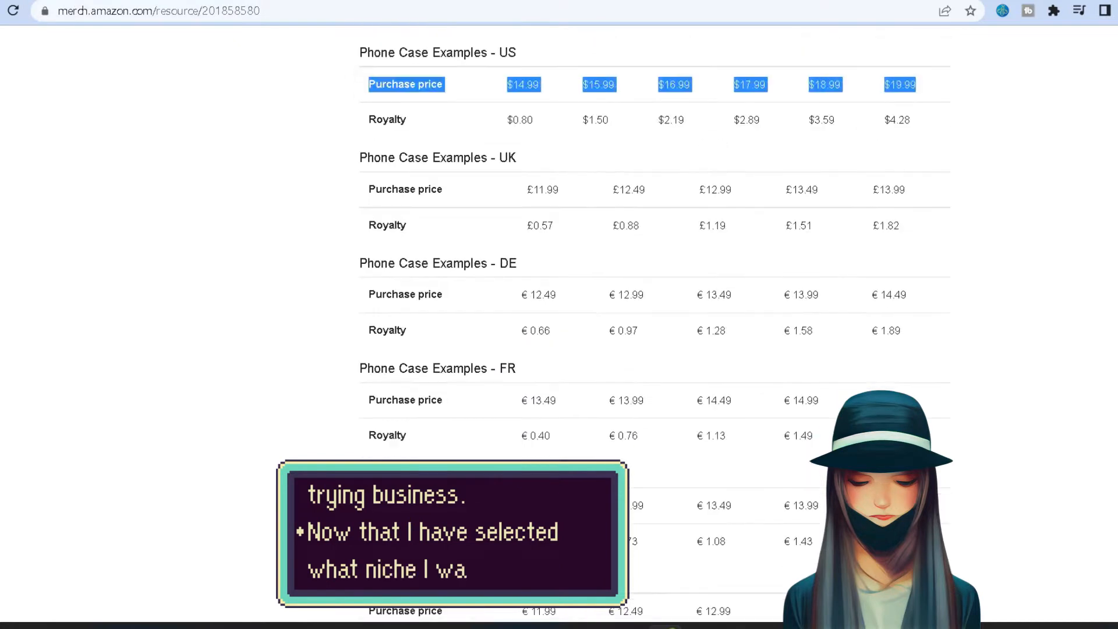
{"action": "scroll", "scroll_direction": "down", "scroll_amount": 3}
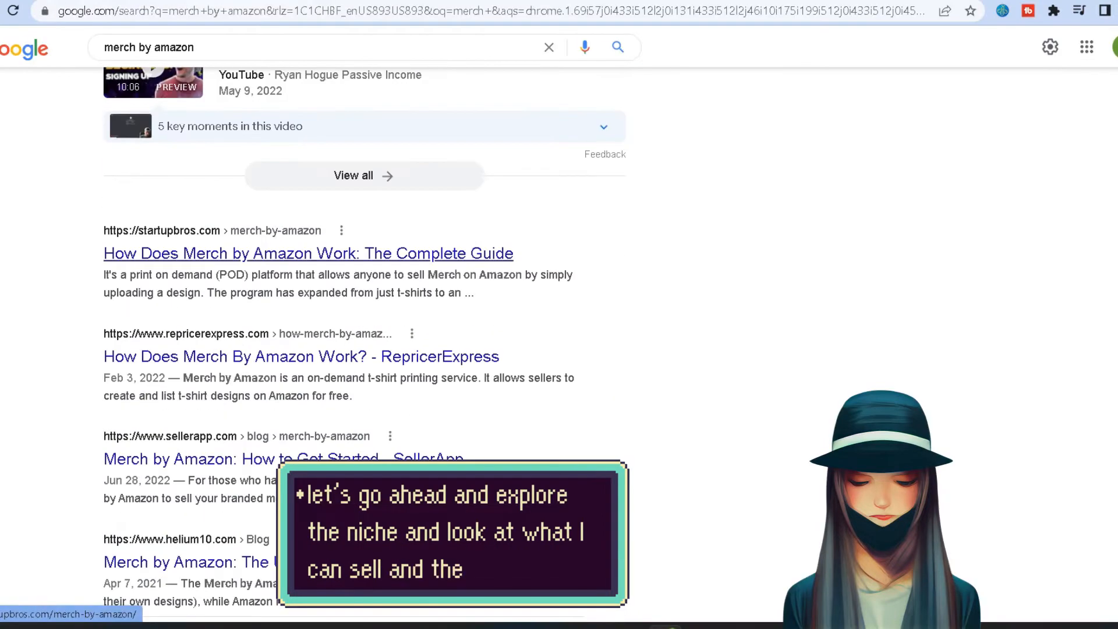
{"action": "left_click", "coordinate": [301, 356]}
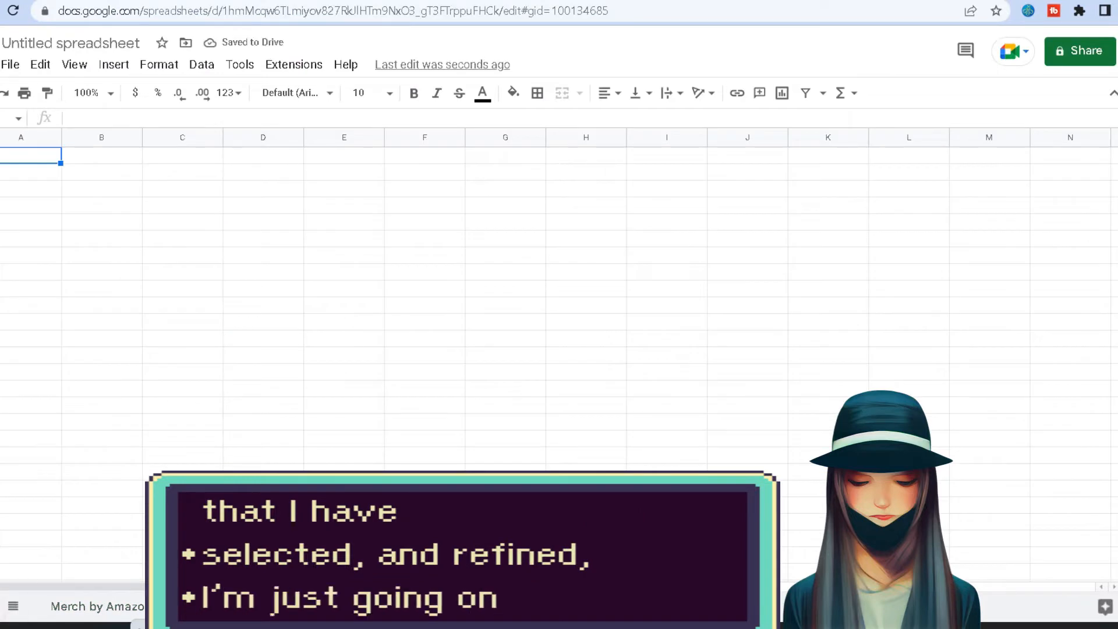
{"action": "type", "text": "Res"}
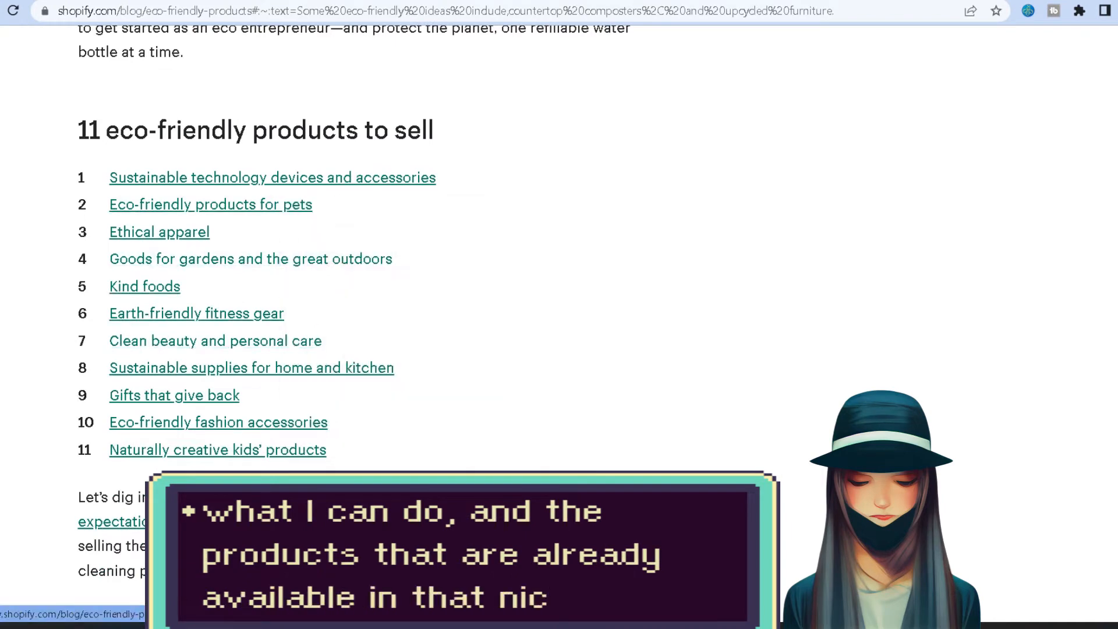
Jump to the pets section and scroll through the eco-friendly categories to #11.
{"action": "left_click", "coordinate": [209, 205]}
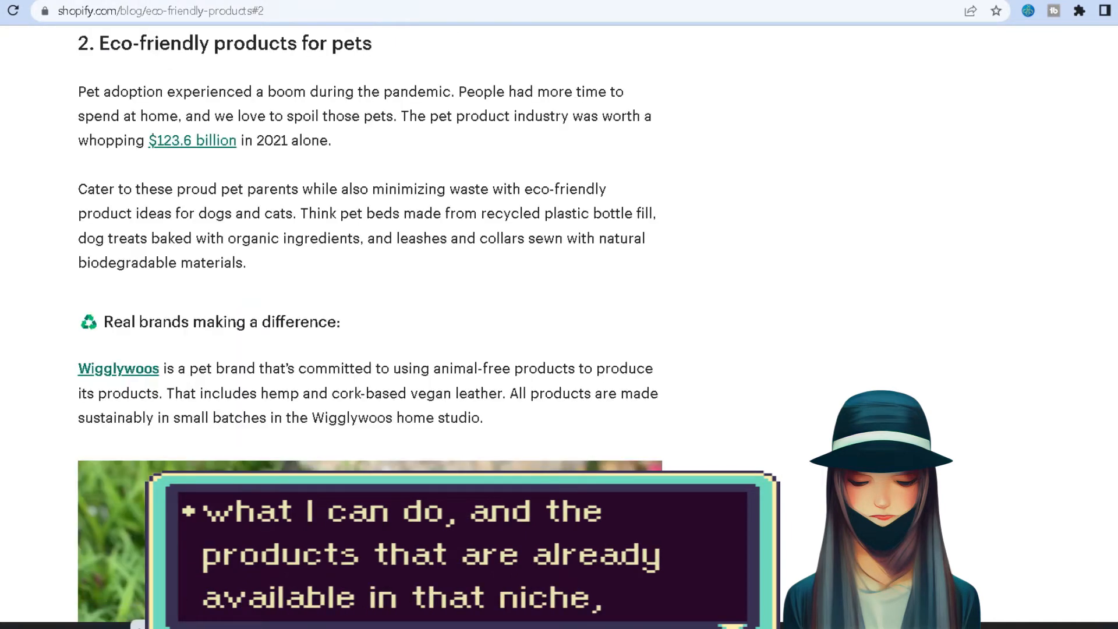
{"action": "scroll", "scroll_direction": "down", "scroll_amount": 3}
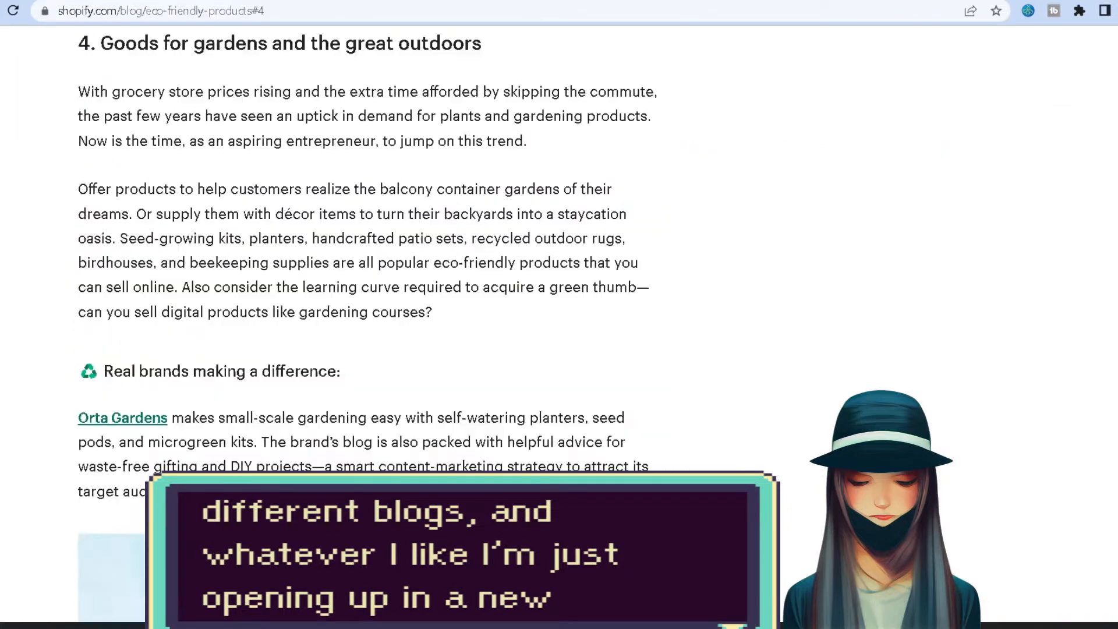
{"action": "scroll", "scroll_direction": "down", "scroll_amount": 3}
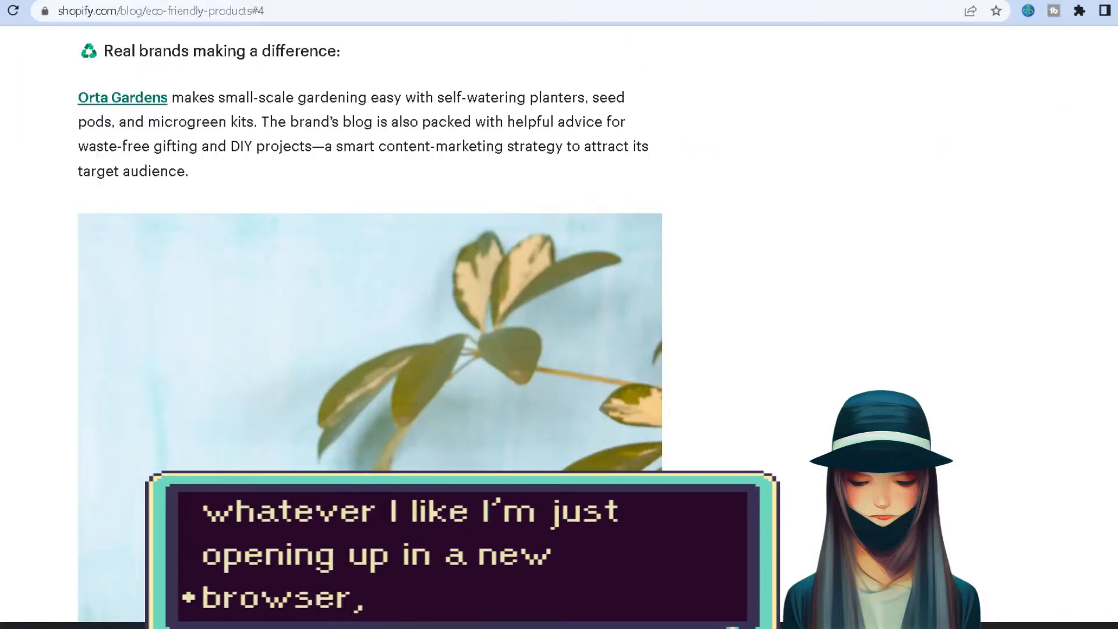
{"action": "scroll", "scroll_direction": "down", "scroll_amount": 3}
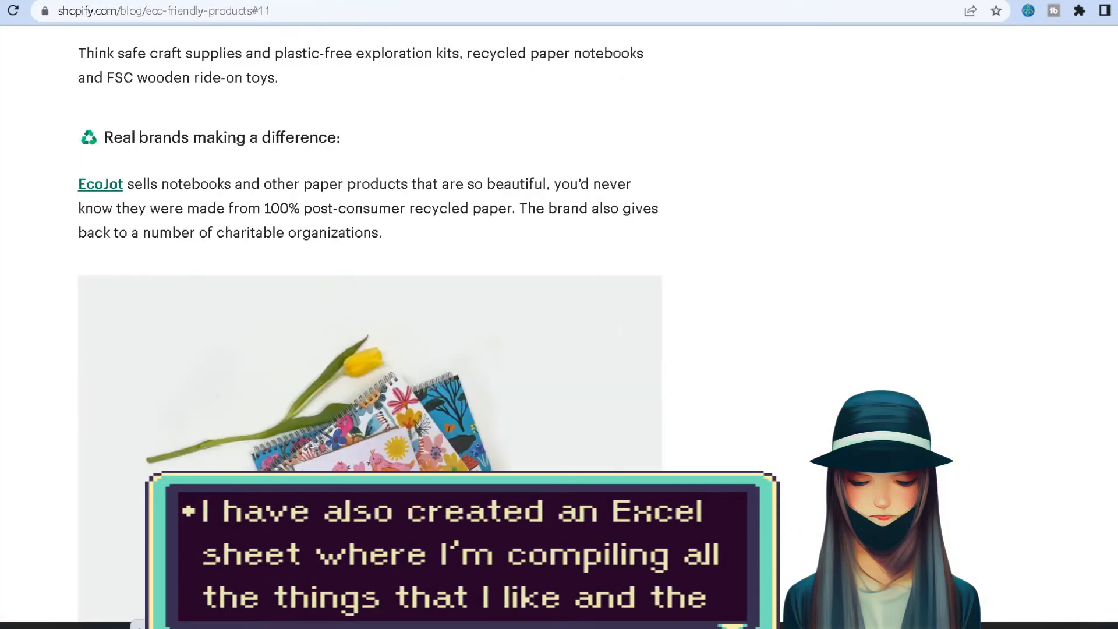
{"action": "scroll", "scroll_direction": "down", "scroll_amount": 3}
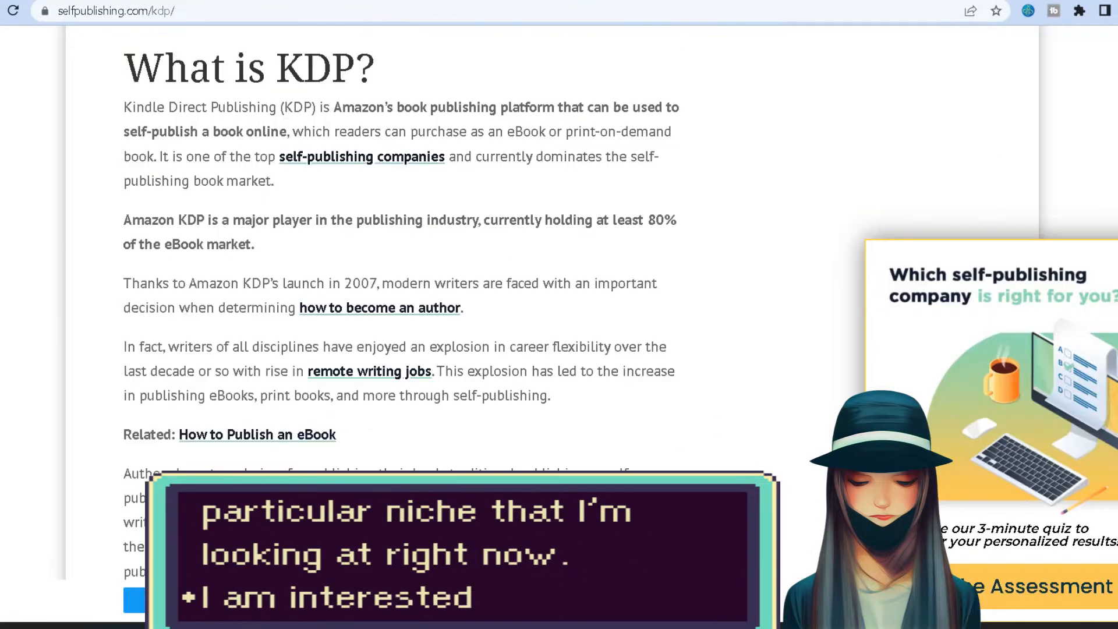
Scroll through the selfpublishing.com KDP, EPUB vs MOBI, and Reedsy KDP guides.
{"action": "scroll", "scroll_direction": "down", "scroll_amount": 3}
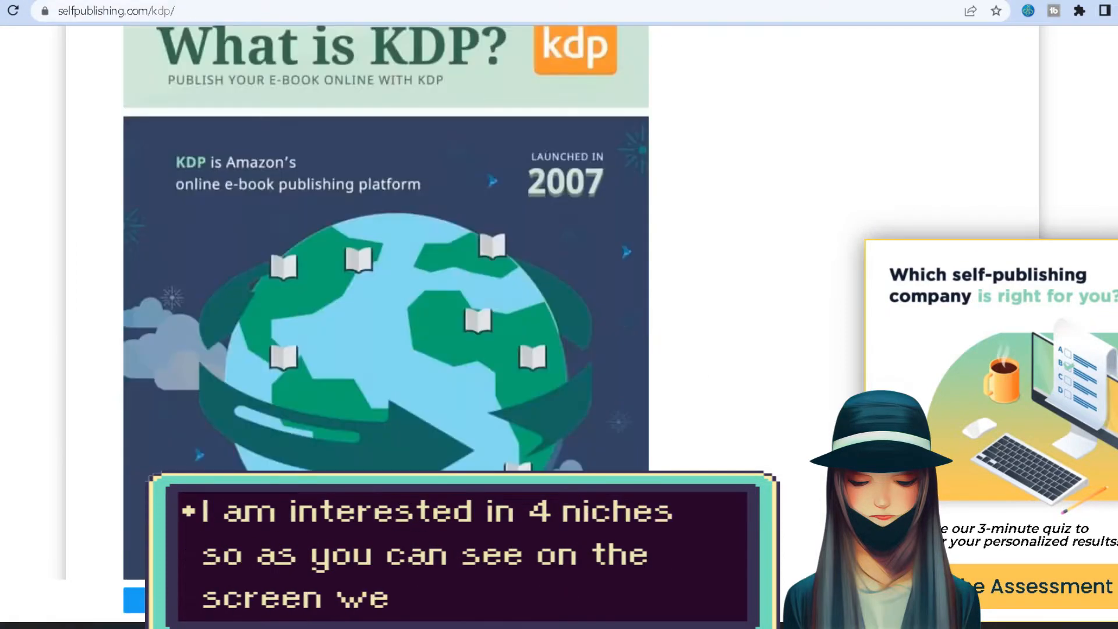
{"action": "scroll", "scroll_direction": "down", "scroll_amount": 3}
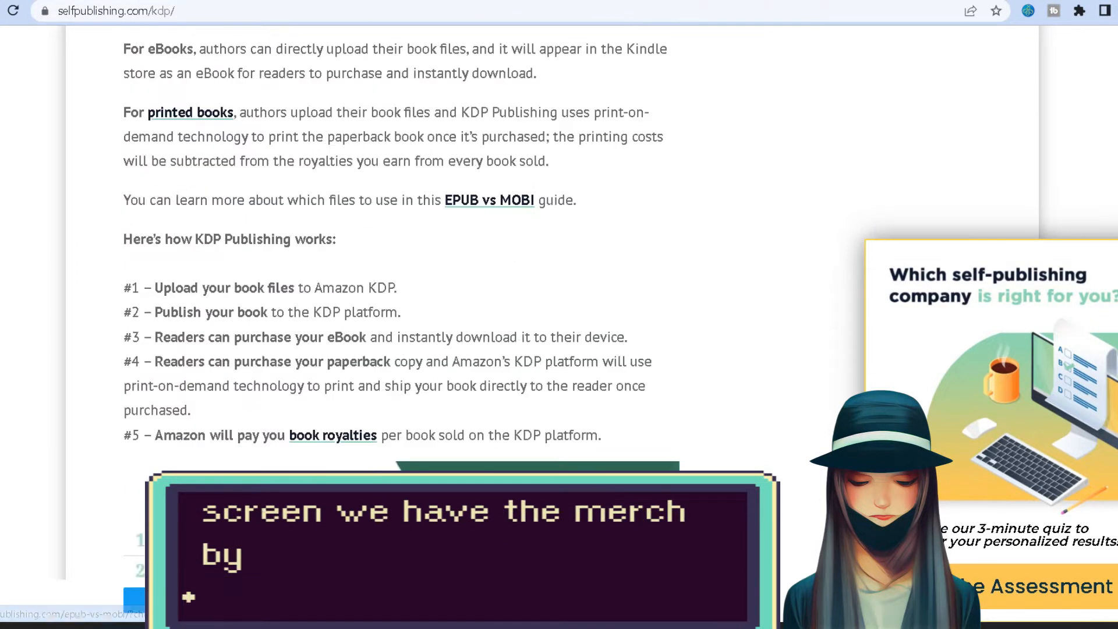
{"action": "scroll", "scroll_direction": "down", "scroll_amount": 3}
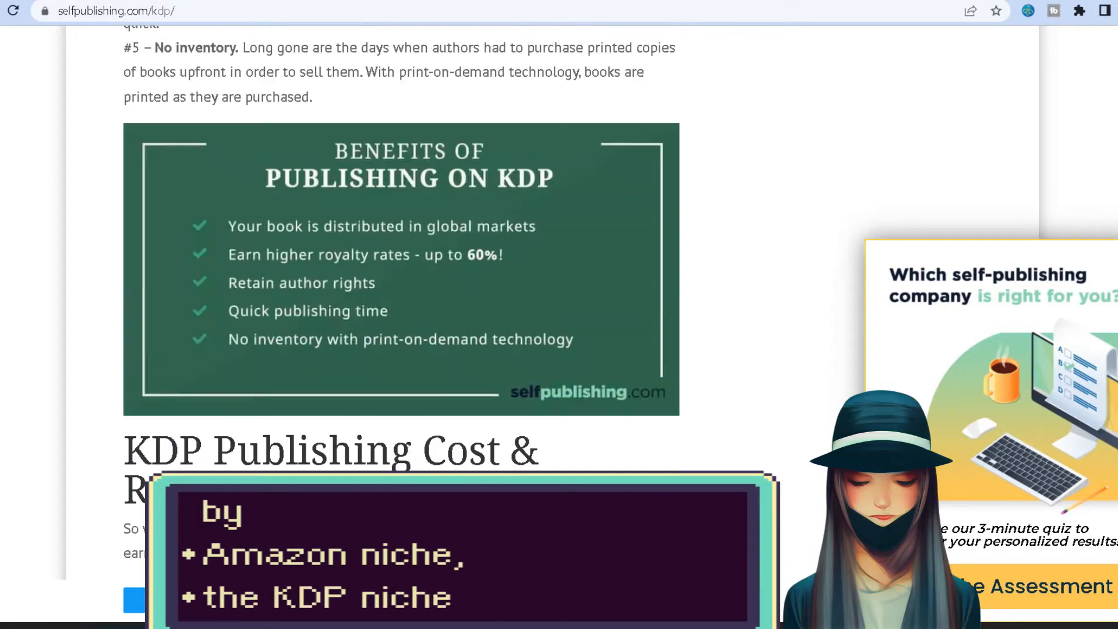
{"action": "scroll", "scroll_direction": "down", "scroll_amount": 3}
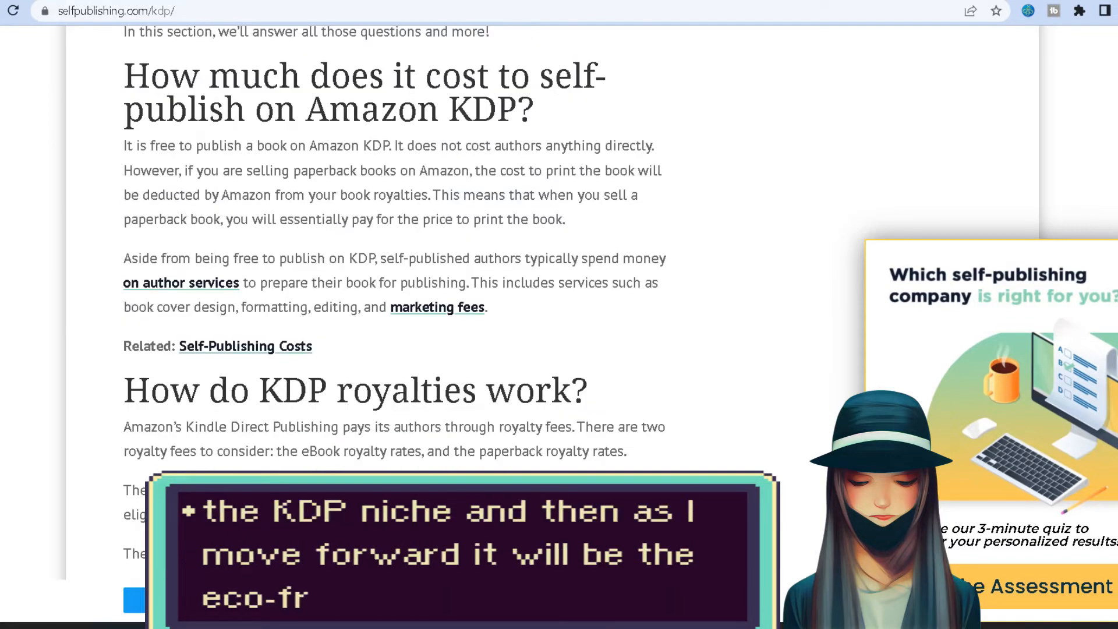
{"action": "scroll", "scroll_direction": "down", "scroll_amount": 3}
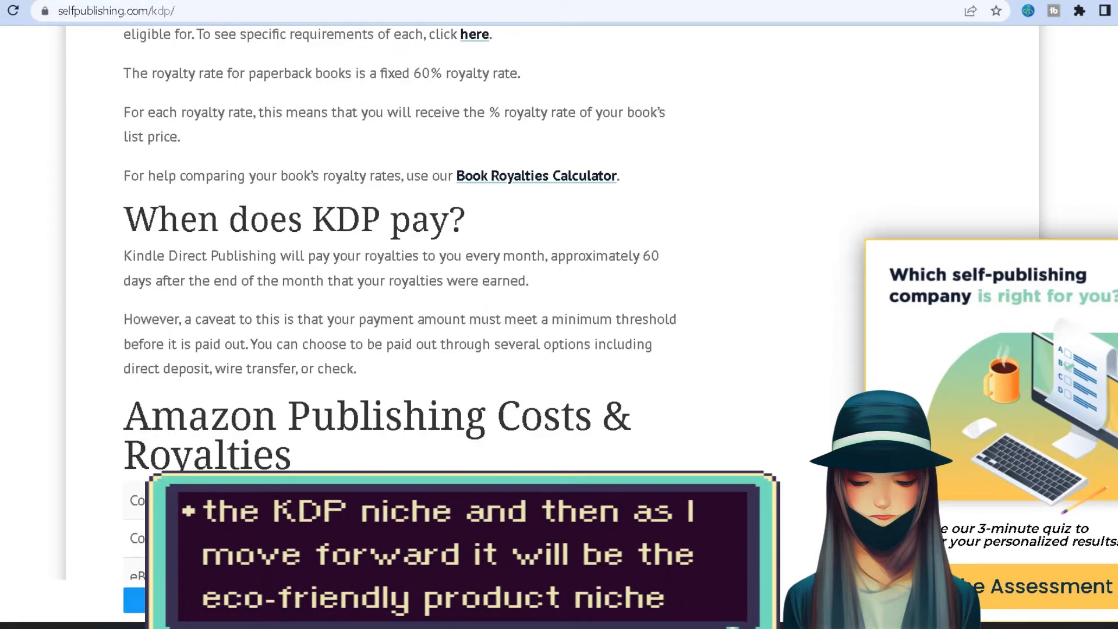
{"action": "scroll", "scroll_direction": "down", "scroll_amount": 3}
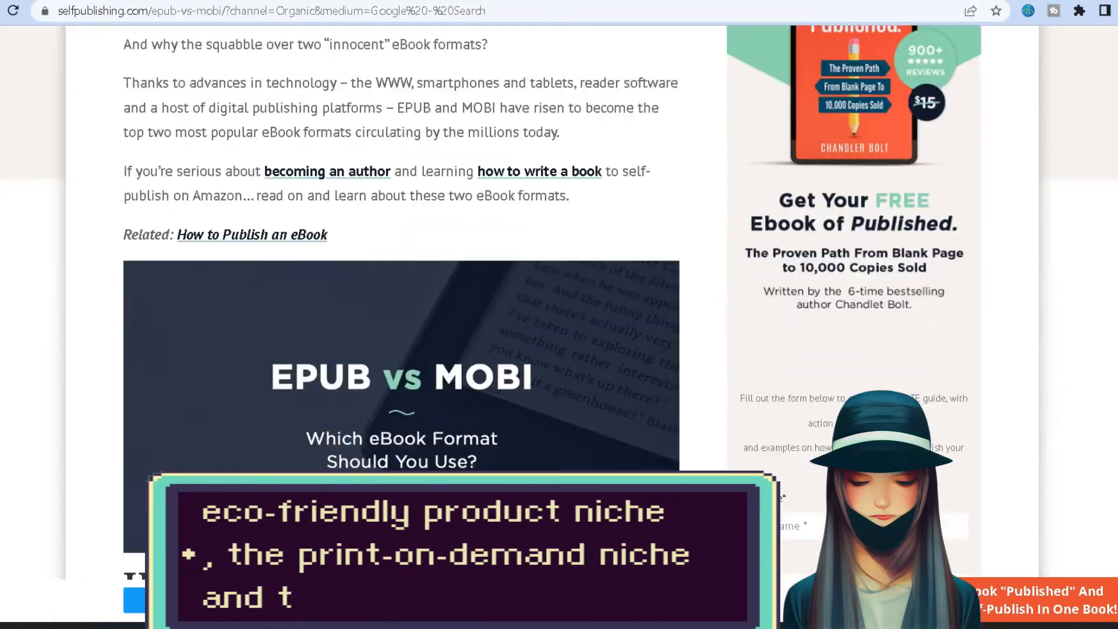
{"action": "scroll", "scroll_direction": "down", "scroll_amount": 3}
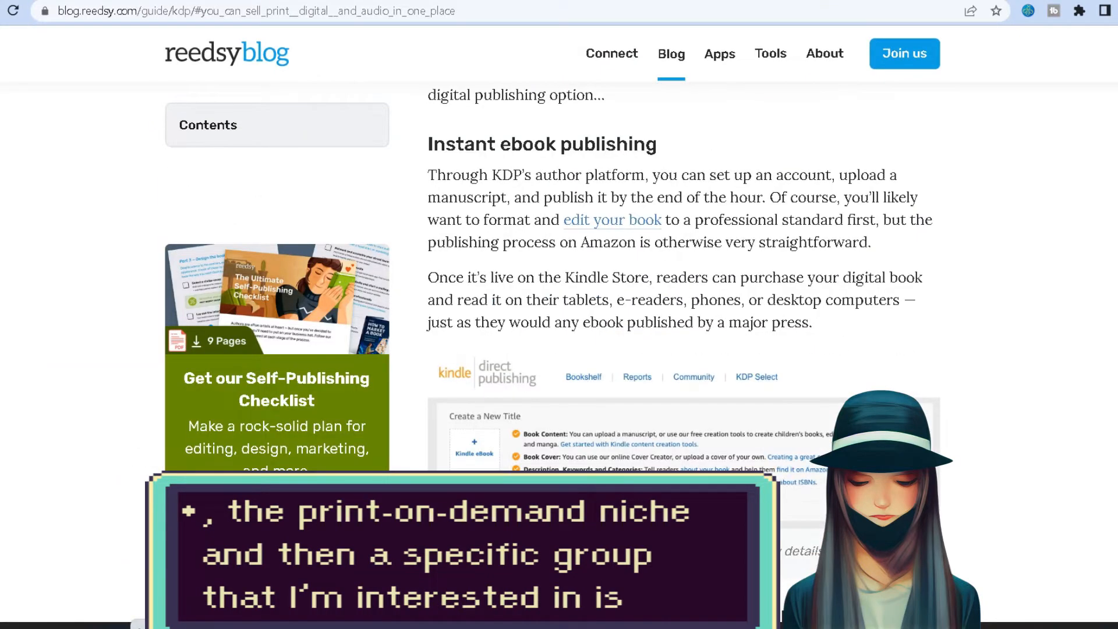
{"action": "scroll", "scroll_direction": "down", "scroll_amount": 3}
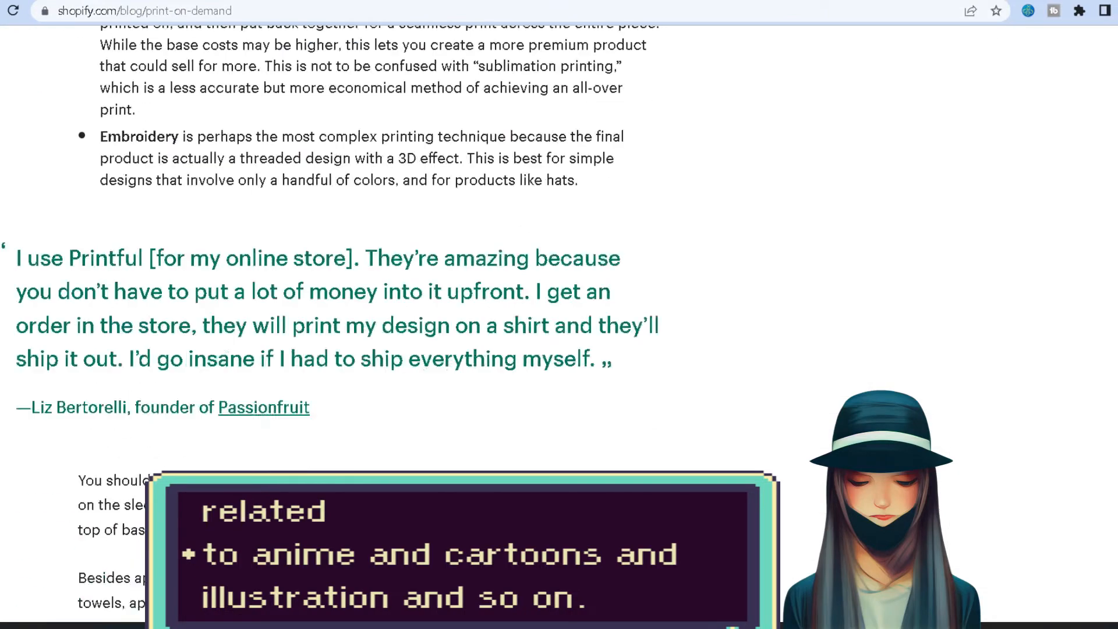
{"action": "scroll", "scroll_direction": "down", "scroll_amount": 3}
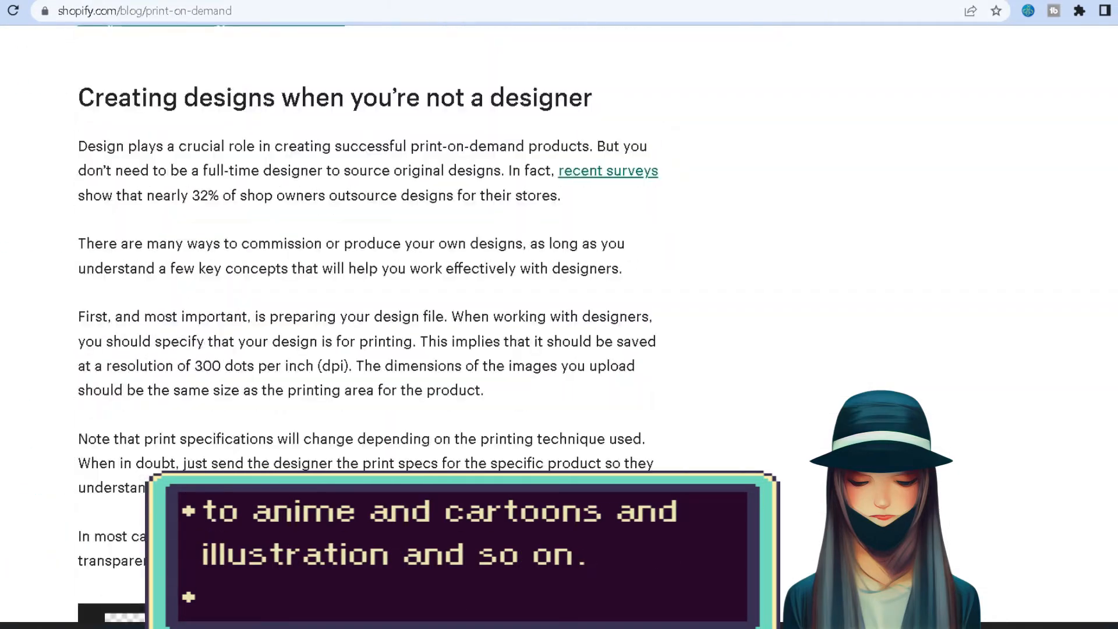
{"action": "scroll", "scroll_direction": "down", "scroll_amount": 3}
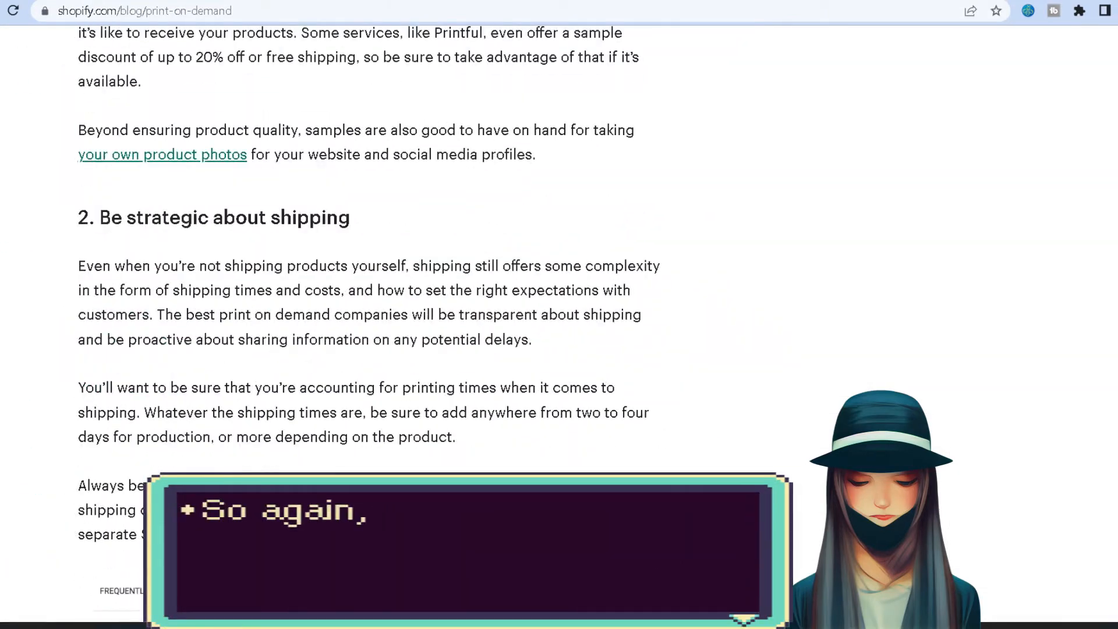
{"action": "scroll", "scroll_direction": "down", "scroll_amount": 3}
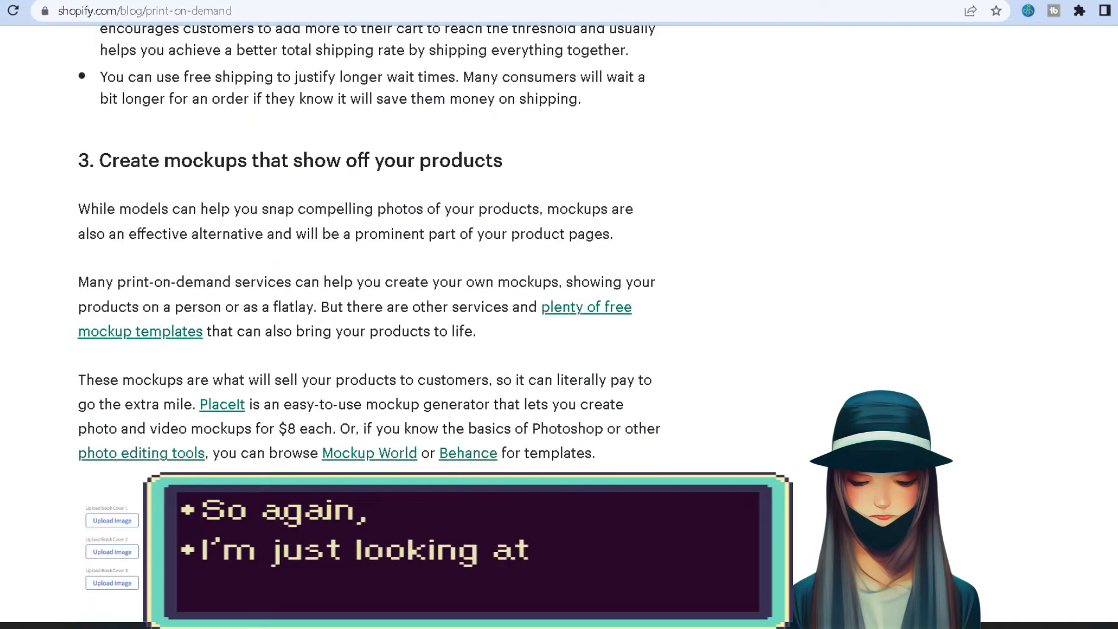
{"action": "scroll", "scroll_direction": "down", "scroll_amount": 3}
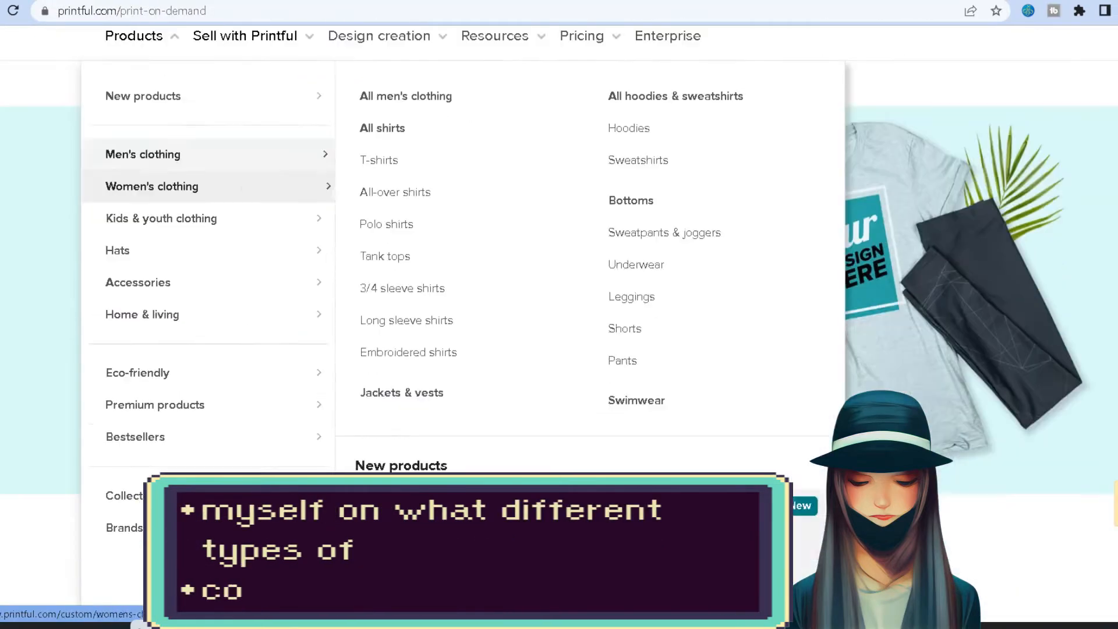
Browse Printify's catalog and Oberlo's company list, ending on Gooten's Shopify app page.
{"action": "left_click", "coordinate": [131, 10]}
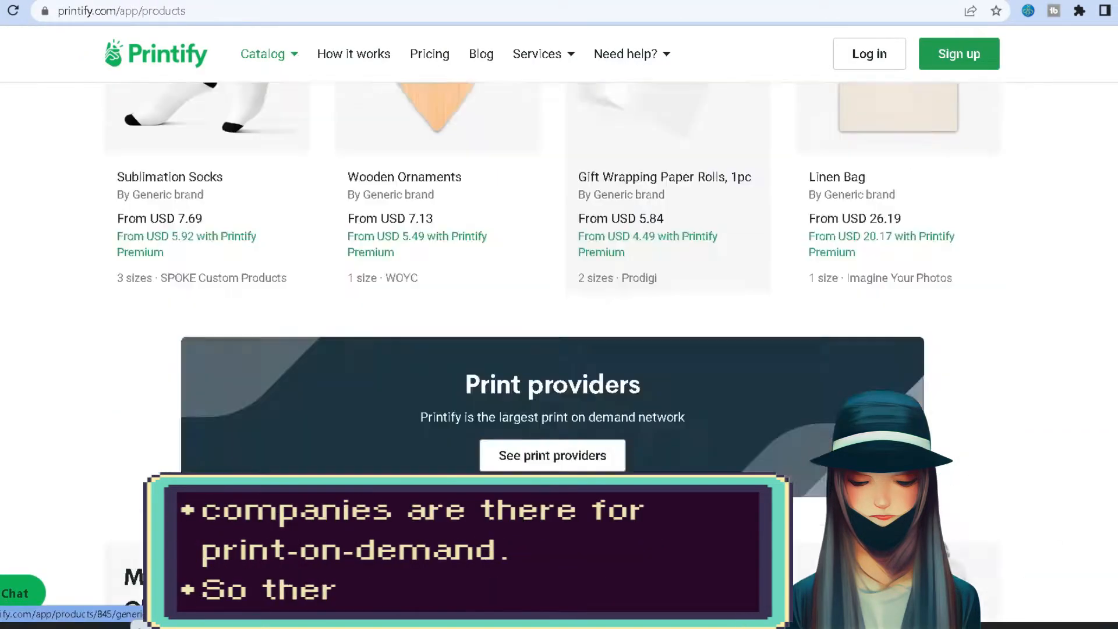
{"action": "left_click", "coordinate": [666, 177]}
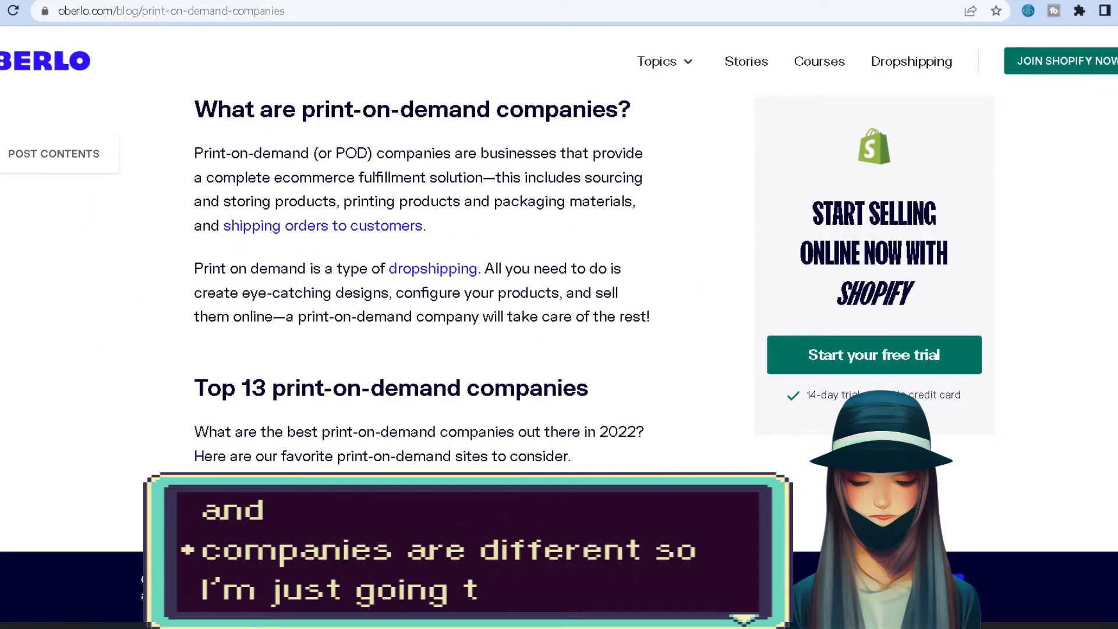
{"action": "scroll", "scroll_direction": "down", "scroll_amount": 3}
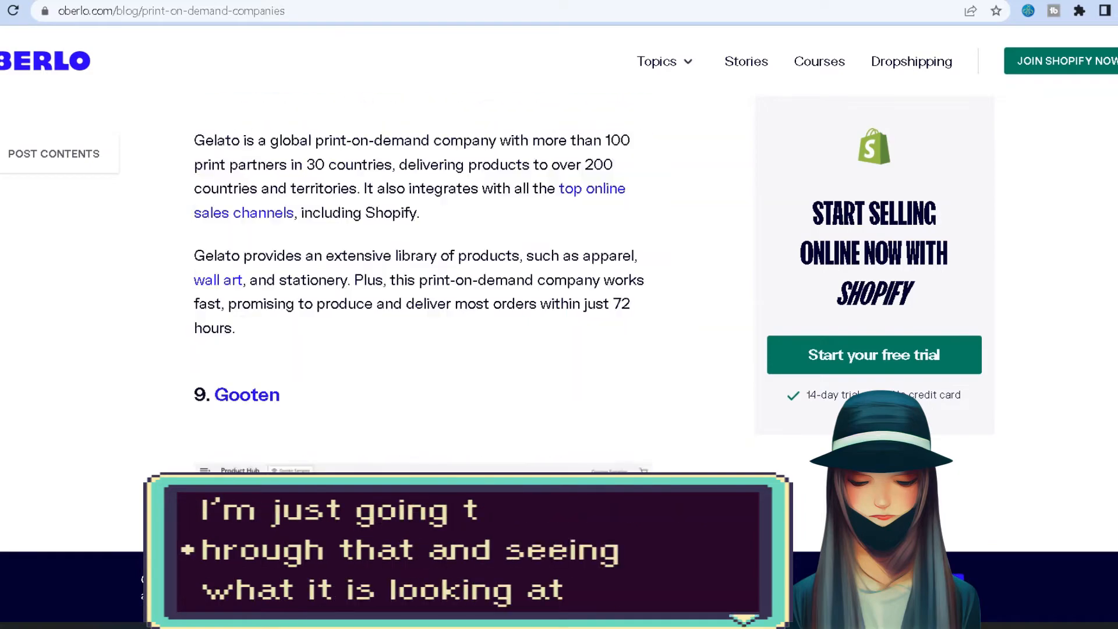
{"action": "scroll", "scroll_direction": "down", "scroll_amount": 3}
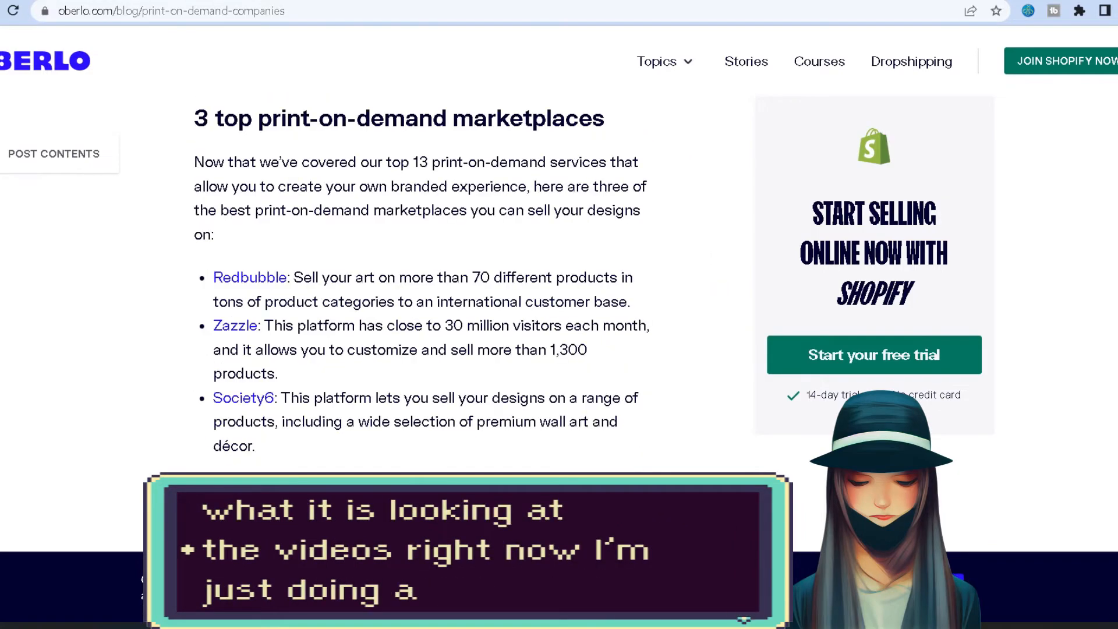
{"action": "scroll", "scroll_direction": "up", "scroll_amount": 3}
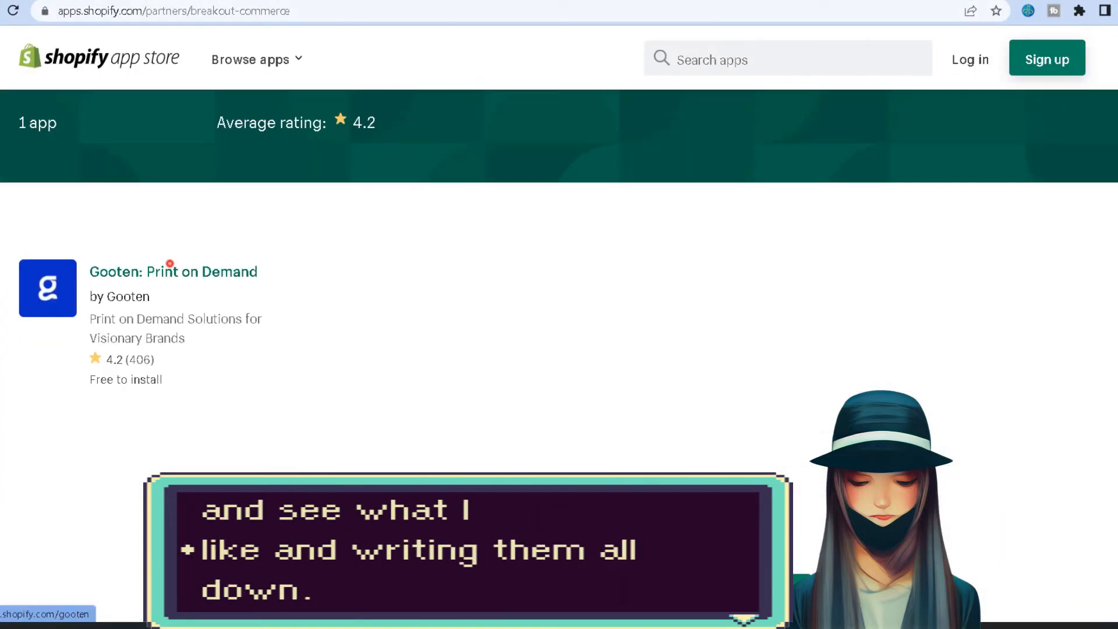
{"action": "left_click", "coordinate": [173, 272]}
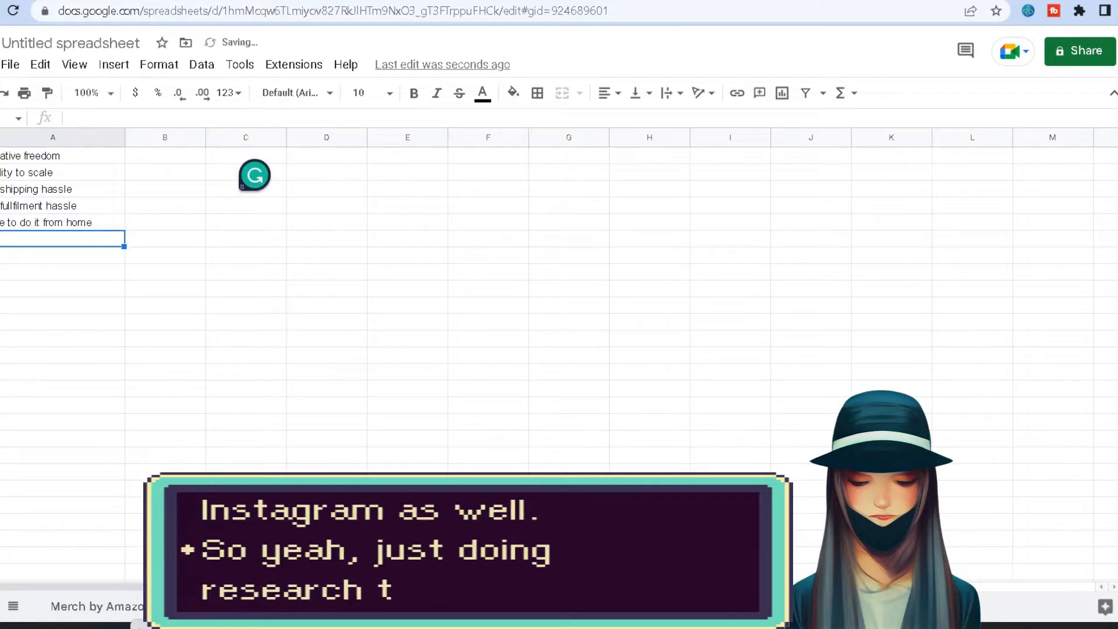
{"action": "type", "text": "iness/"}
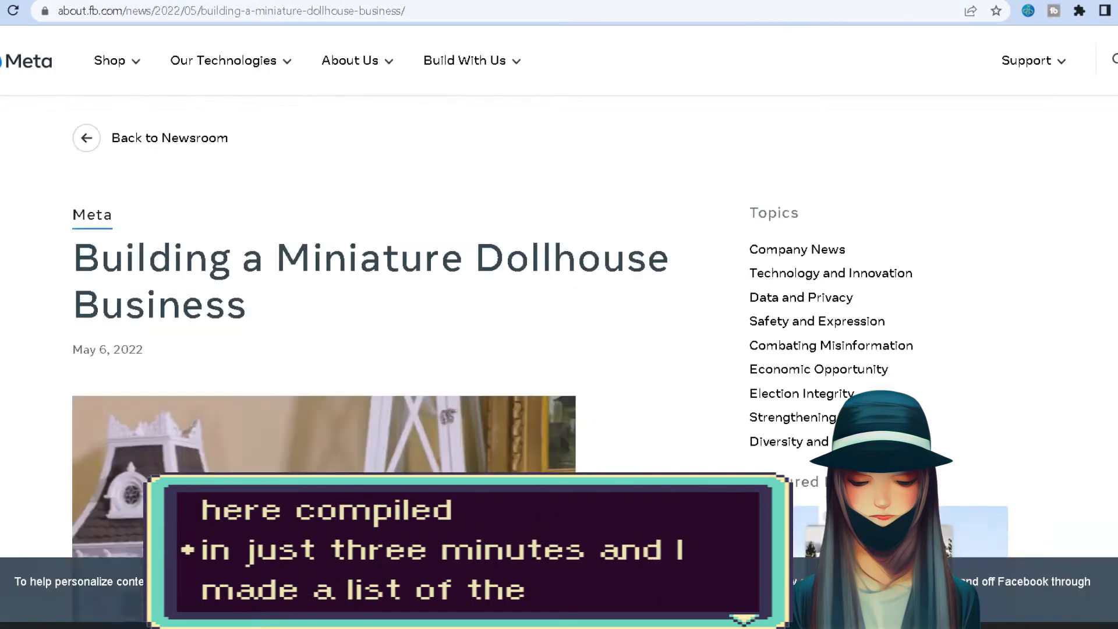
Scroll down through the Meta 'Building a Miniature Dollhouse Business' article.
{"action": "scroll", "scroll_direction": "down", "scroll_amount": 3}
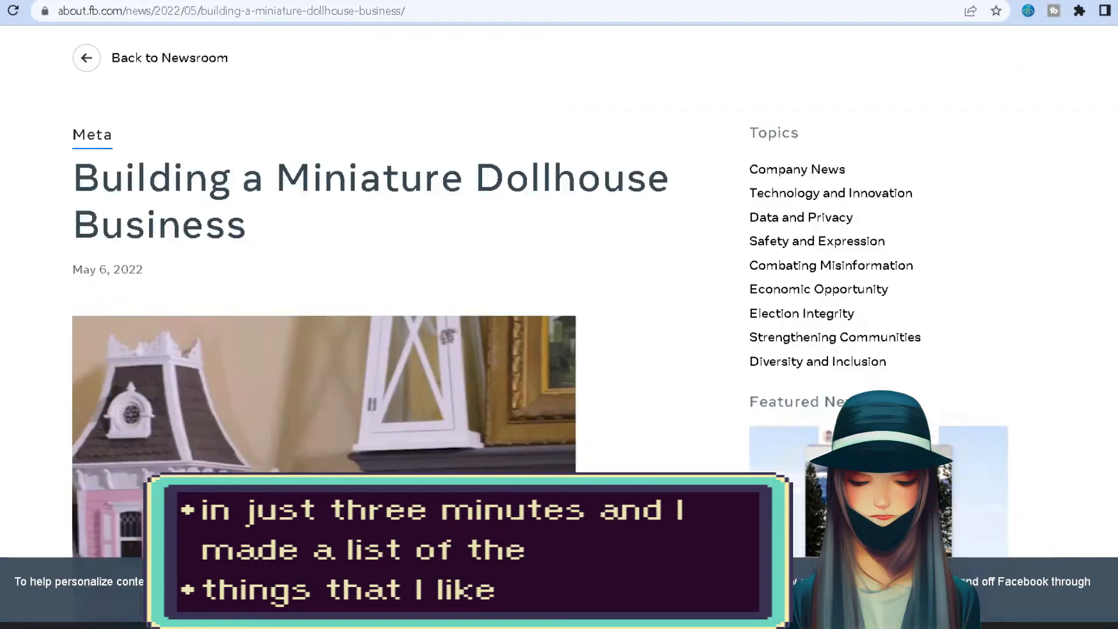
{"action": "scroll", "scroll_direction": "down", "scroll_amount": 3}
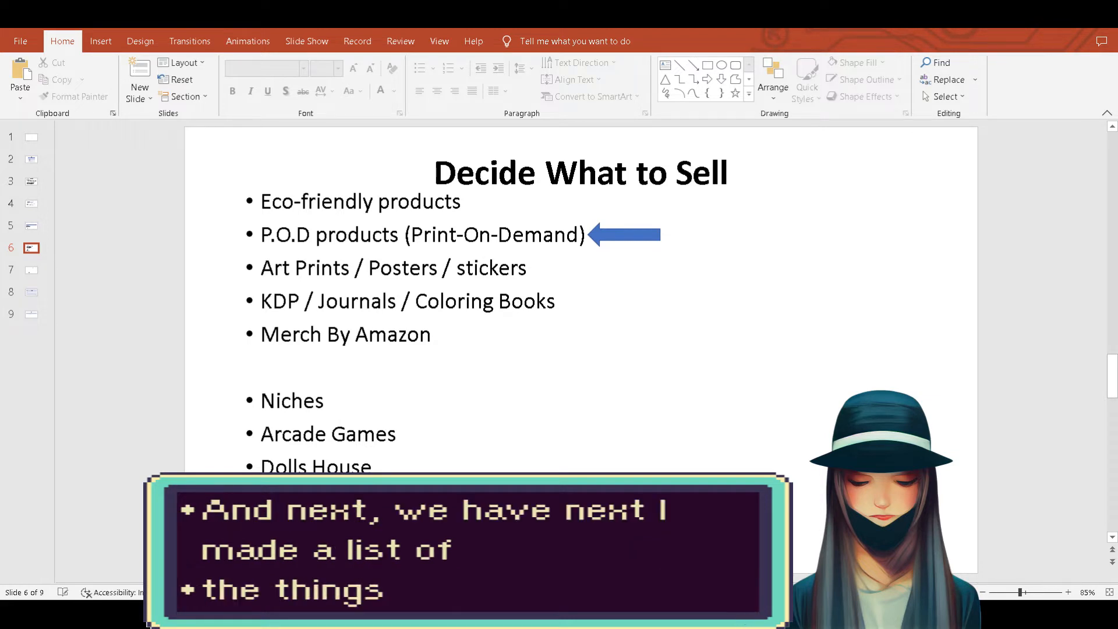
Go to slide 7, 'P.O.D products / Merch by Amazon'.
{"action": "left_click", "coordinate": [31, 270]}
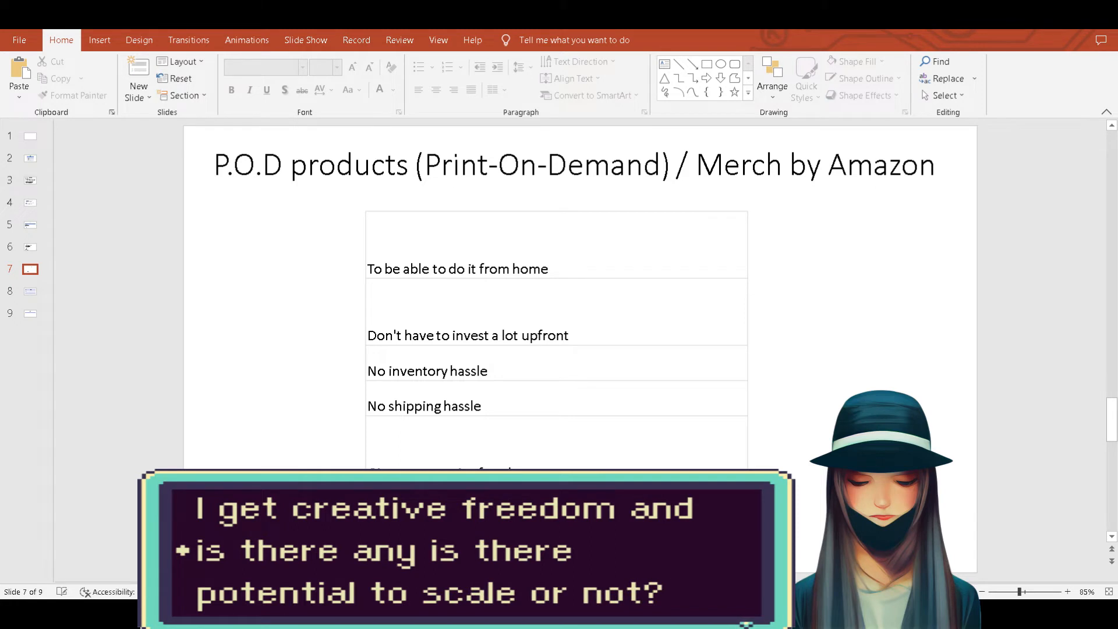
View slide 8 'Research your competitors', then slide 9 'Goal'.
{"action": "left_click", "coordinate": [30, 291]}
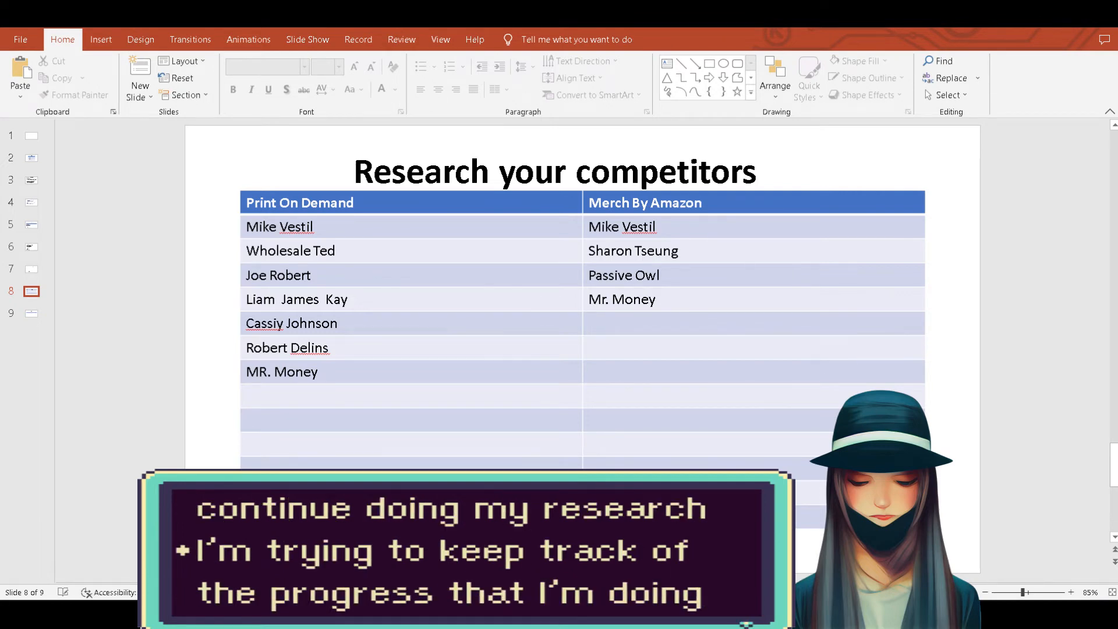
{"action": "left_click", "coordinate": [29, 315]}
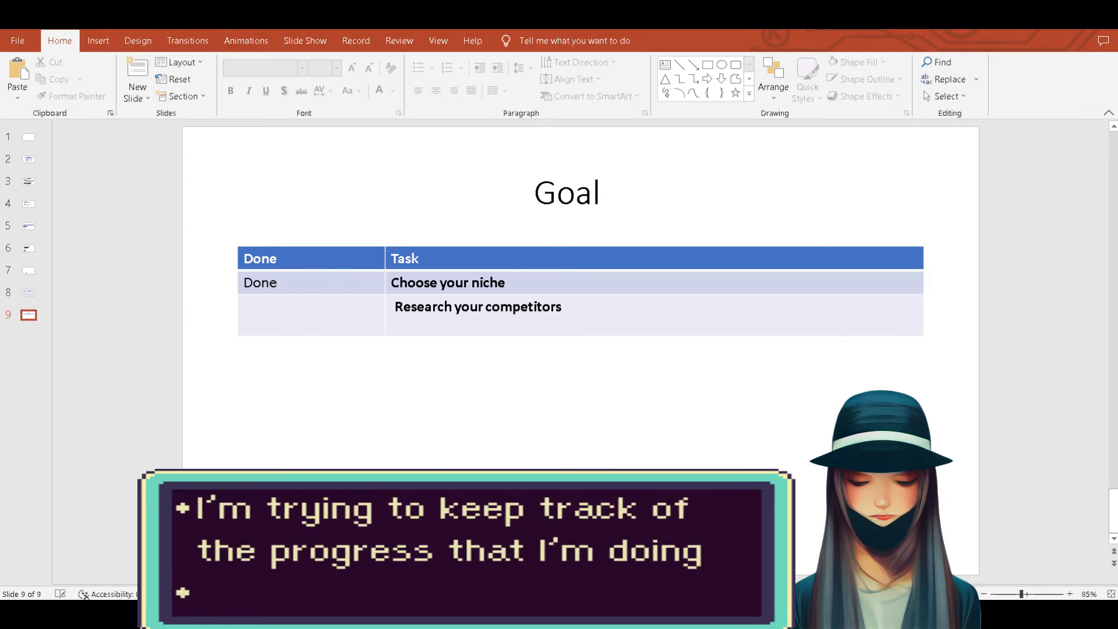